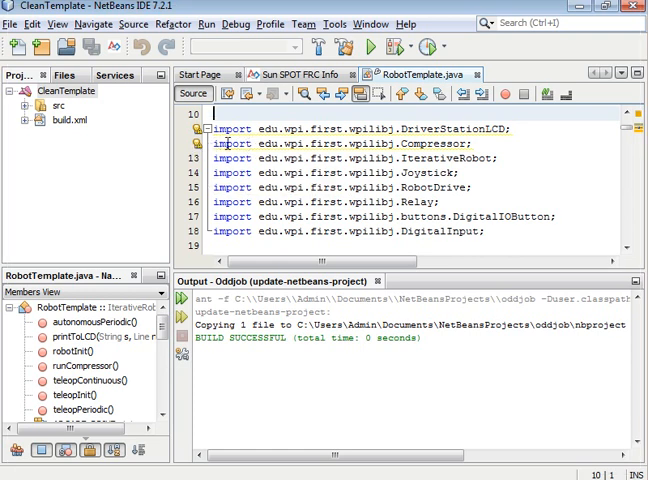
Step: Remove the unused Compressor import from RobotTemplate.java via the 'Remove Unused Import' hint
{"action": "left_click", "coordinate": [230, 144]}
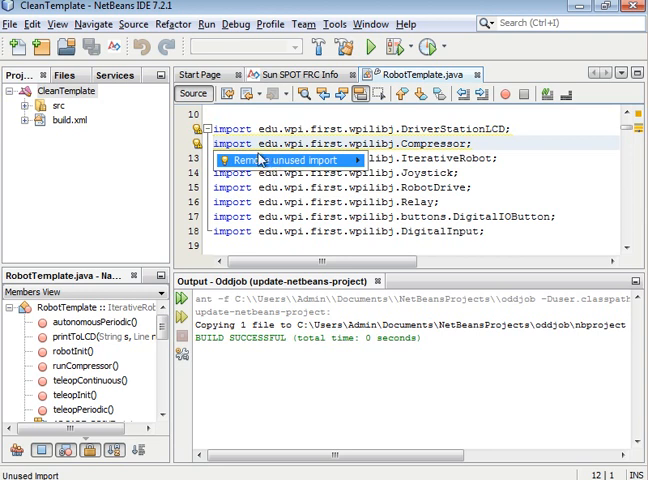
{"action": "left_click", "coordinate": [292, 160]}
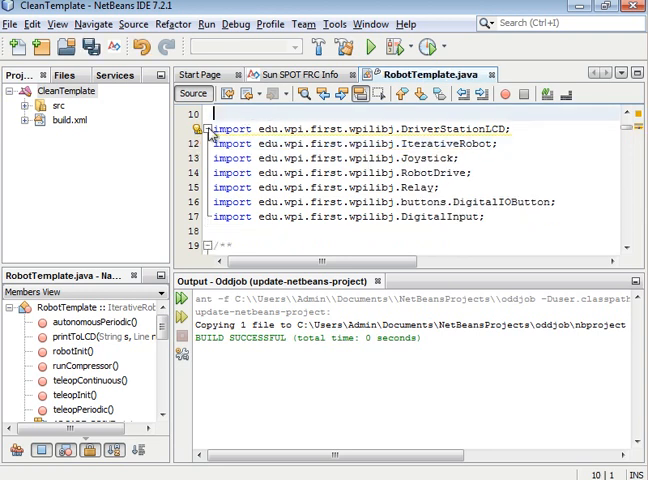
{"action": "scroll", "scroll_direction": "down", "scroll_amount": 3}
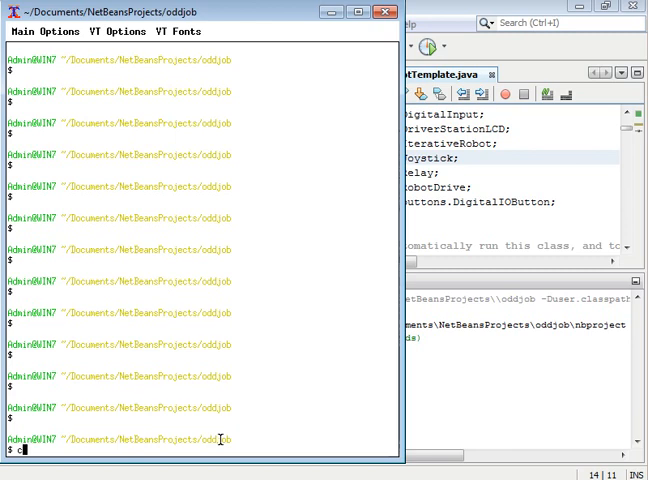
Step: Run git diff to show RobotTemplate.java's reordered imports without Compressor
{"action": "type", "text": "git"}
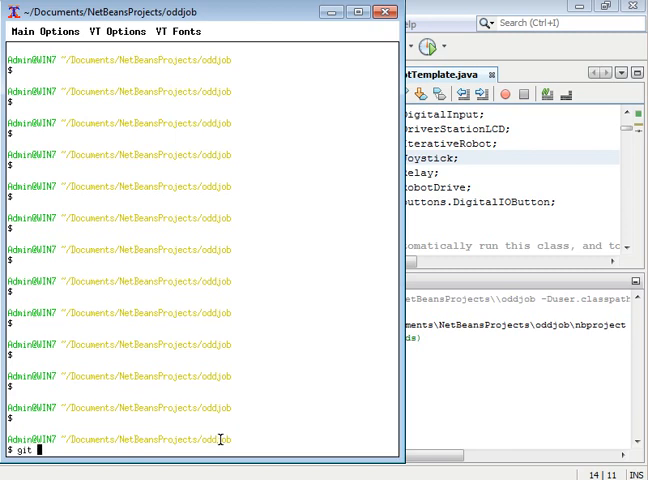
{"action": "key", "text": "Return"}
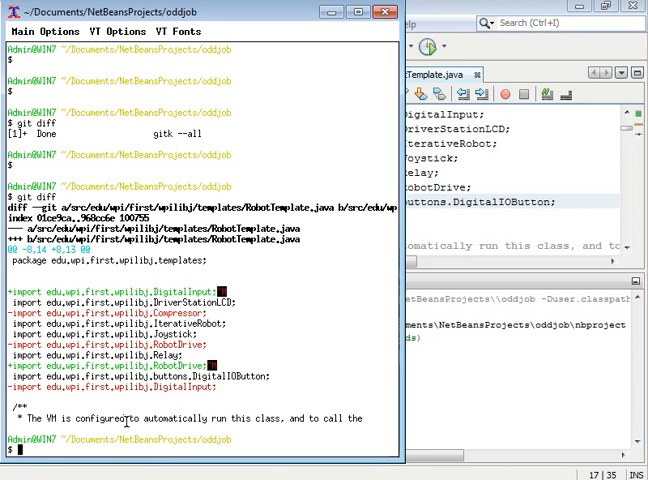
Step: List branches (only master), then create and check out f-cleanup with git checkout -b
{"action": "type", "text": "git branch"}
{"action": "type", "text": "git checkout -b"}
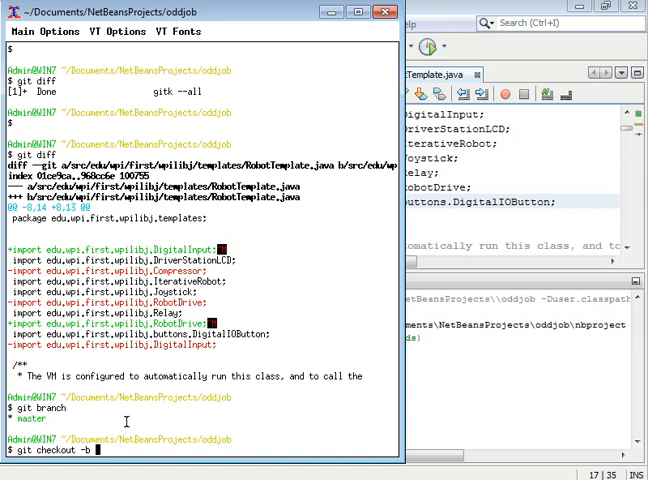
{"action": "type", "text": "f-"}
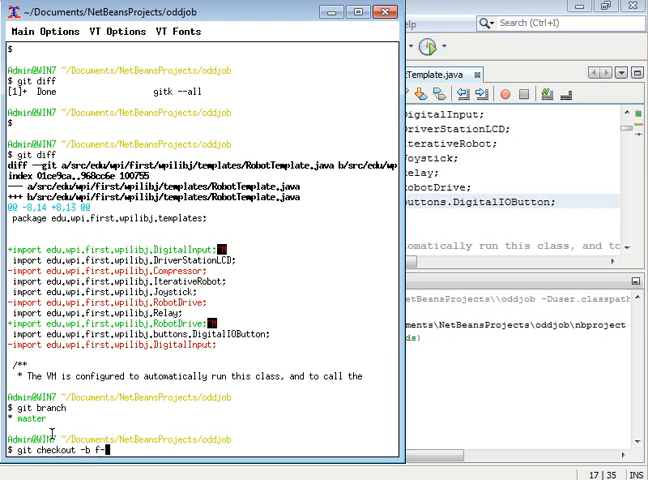
{"action": "type", "text": "cleanup"}
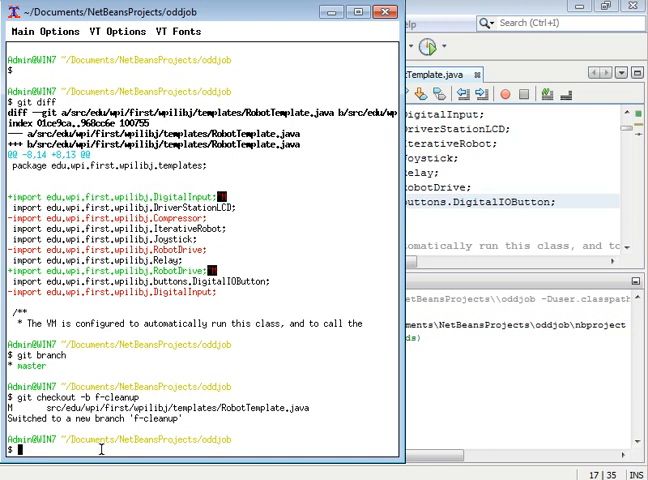
Step: Stage RobotTemplate.java with git add using its copied path, then confirm with git status
{"action": "double_click", "coordinate": [152, 416]}
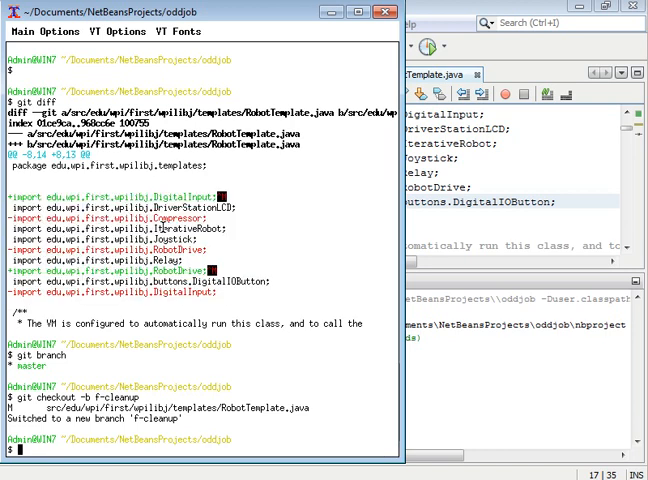
{"action": "type", "text": "git add"}
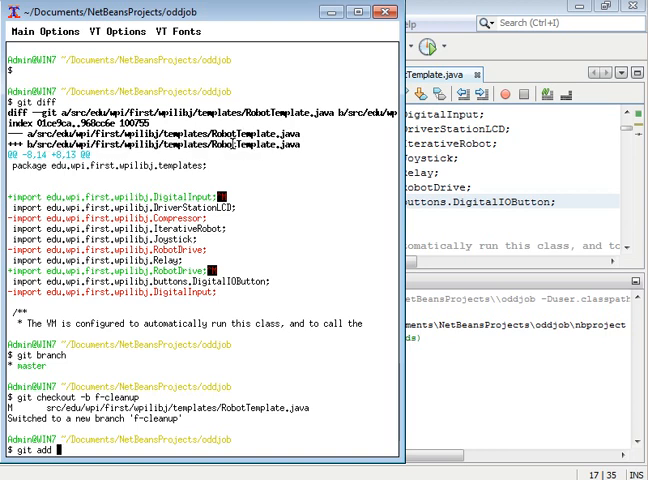
{"action": "type", "text": "sr"}
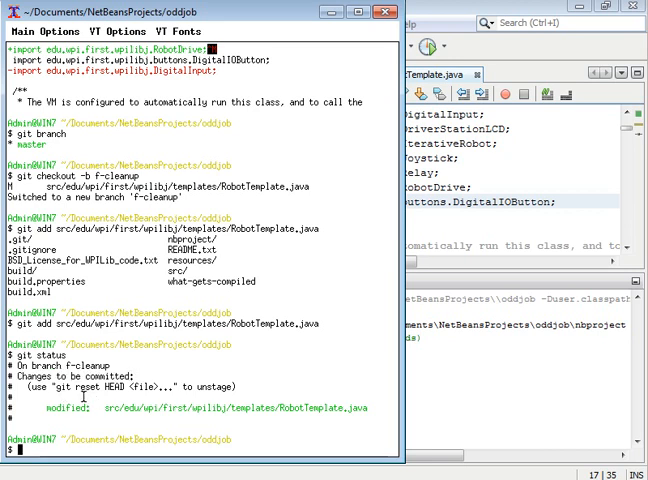
Step: Verify git diff shows nothing, then review the staged import edits with git diff --cached
{"action": "type", "text": "git diff"}
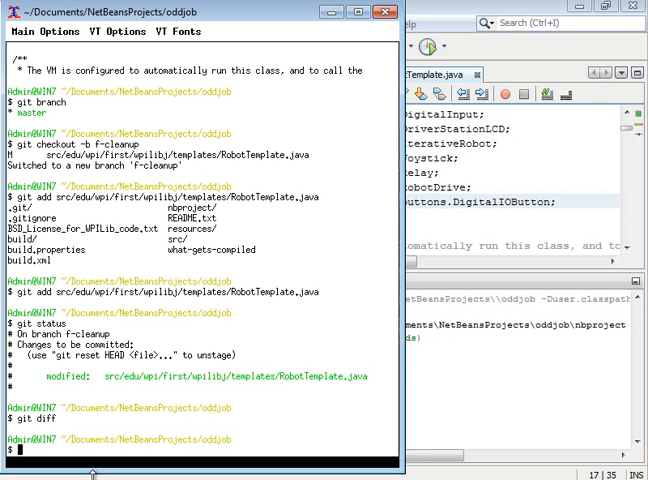
{"action": "scroll", "scroll_direction": "down", "scroll_amount": 3}
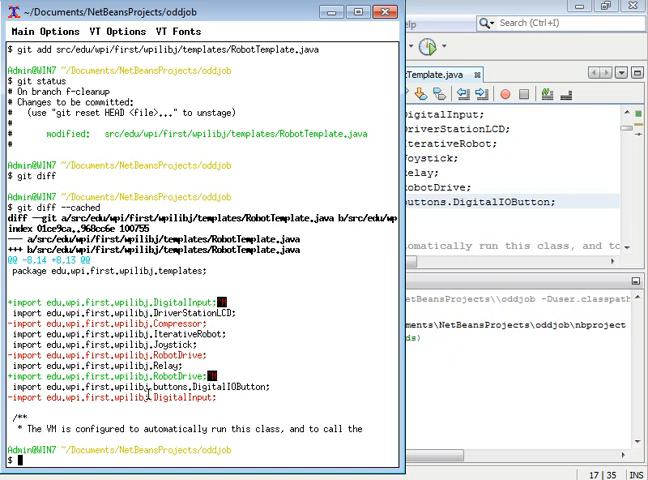
{"action": "type", "text": "git"}
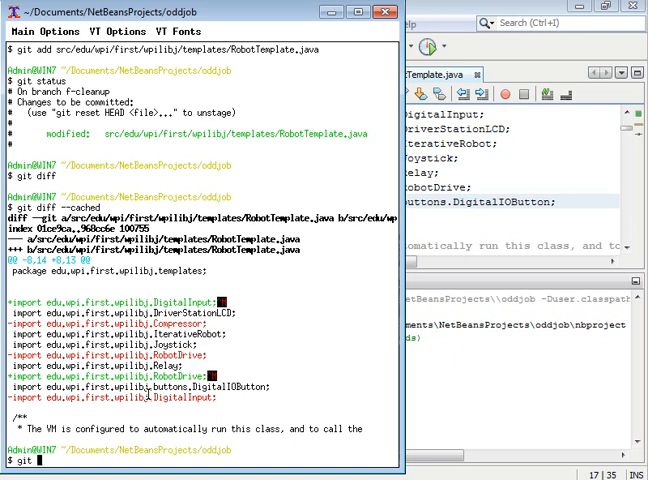
Step: Commit with message "remove unused Compressor import and sort remaining imports"
{"action": "type", "text": "commit -m"}
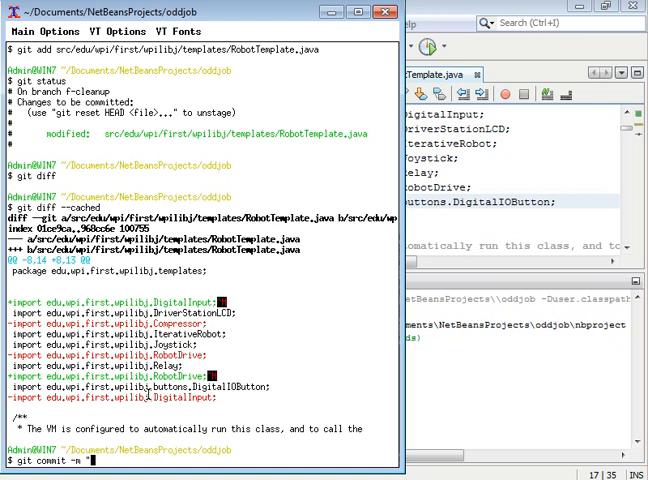
{"action": "type", "text": "\"remove unused Compressor import and sort remaining imports"}
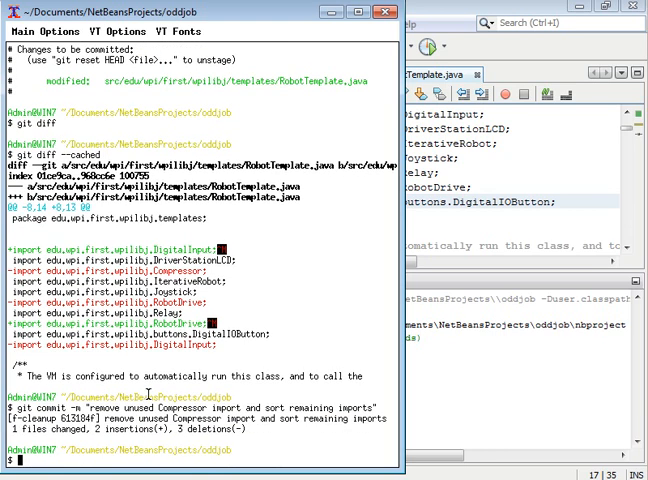
Step: Launch gitk --all in the background to browse all branches' history
{"action": "type", "text": "gitk --a"}
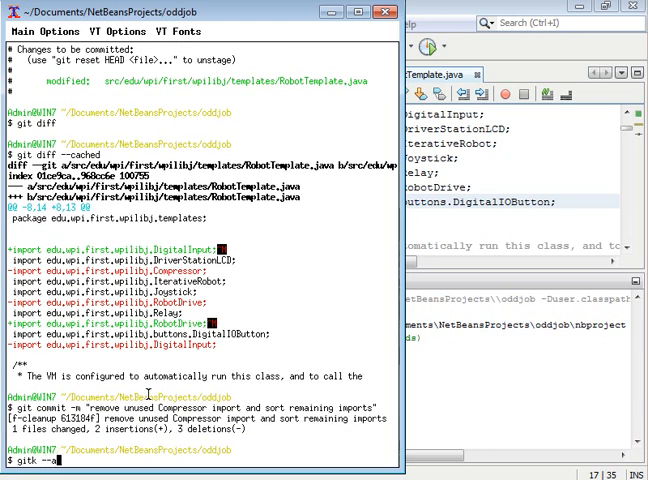
{"action": "type", "text": "ll&"}
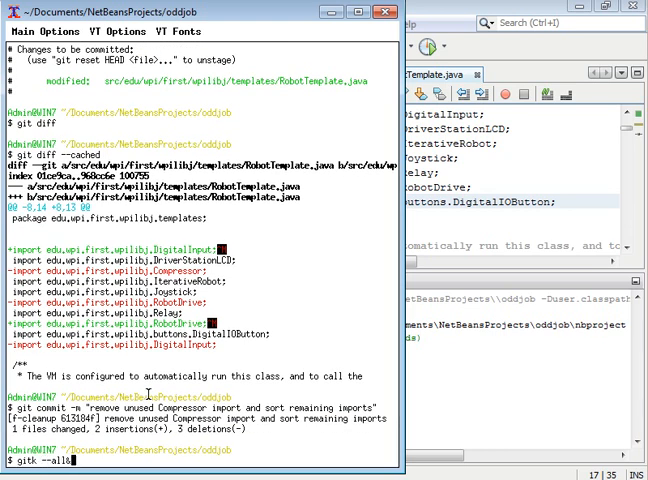
{"action": "key", "text": "Return"}
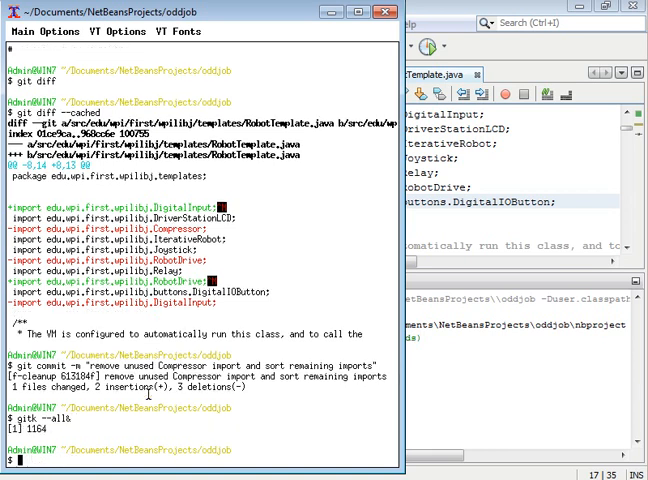